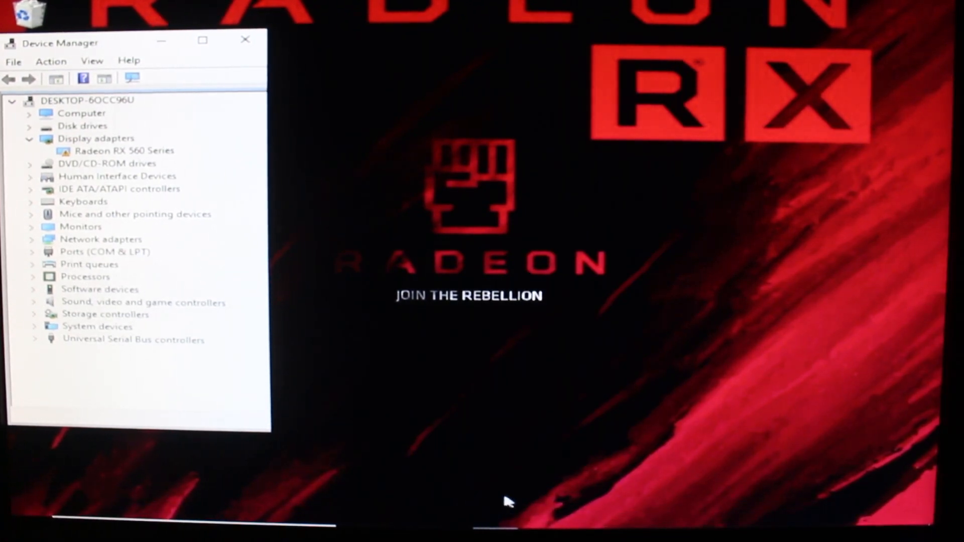
{"action": "mouse_move", "coordinate": [495, 515]}
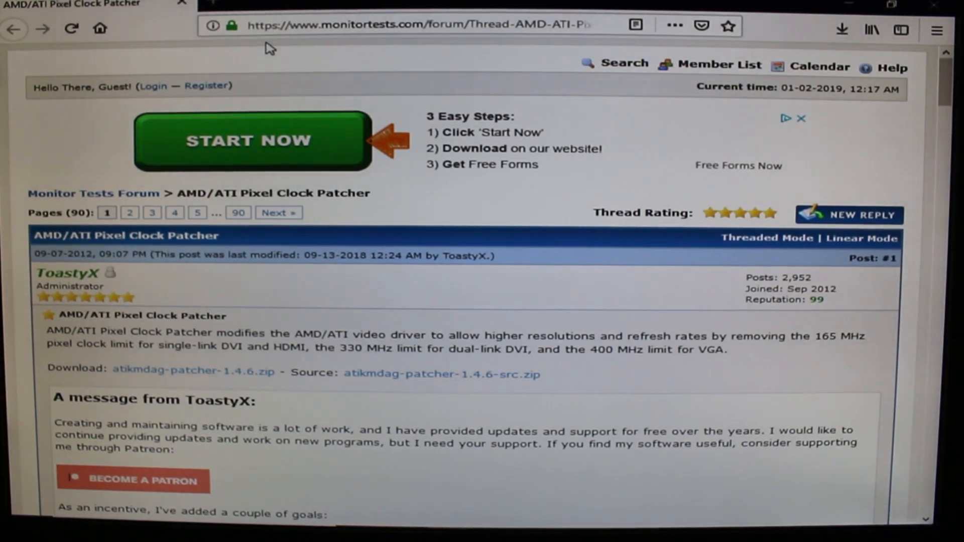
{"action": "mouse_move", "coordinate": [258, 385]}
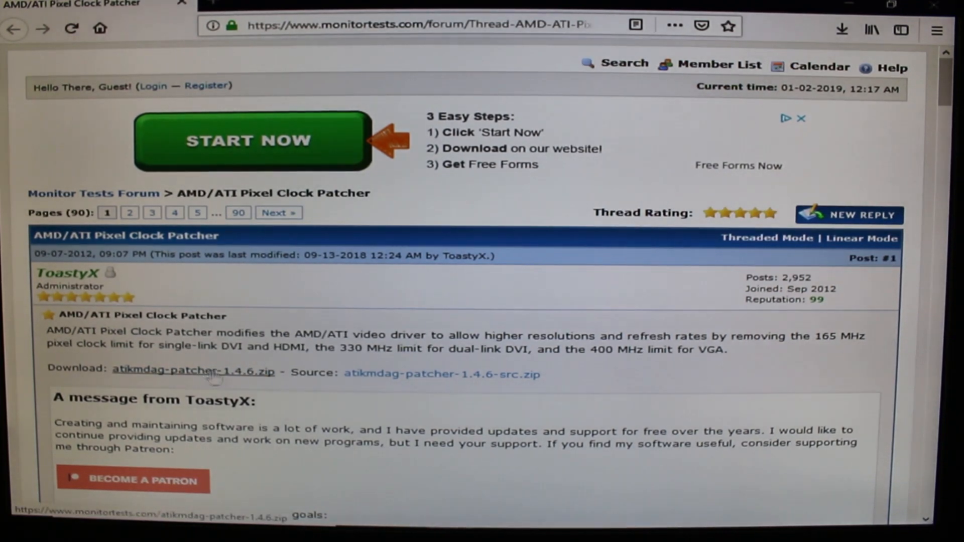
{"action": "mouse_move", "coordinate": [255, 376]}
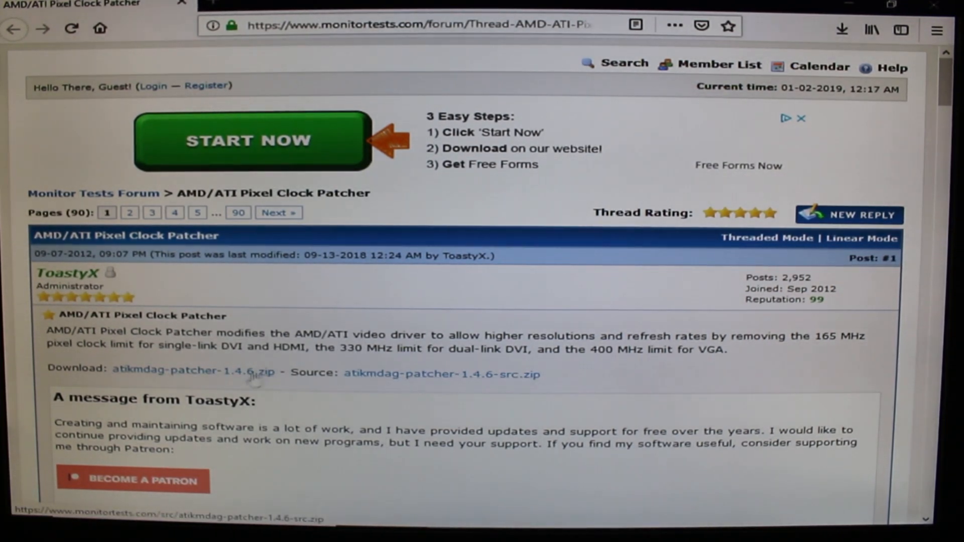
Download atikmdag-patcher-1.4.6.zip from the Pixel Clock Patcher thread.
{"action": "left_click", "coordinate": [189, 367]}
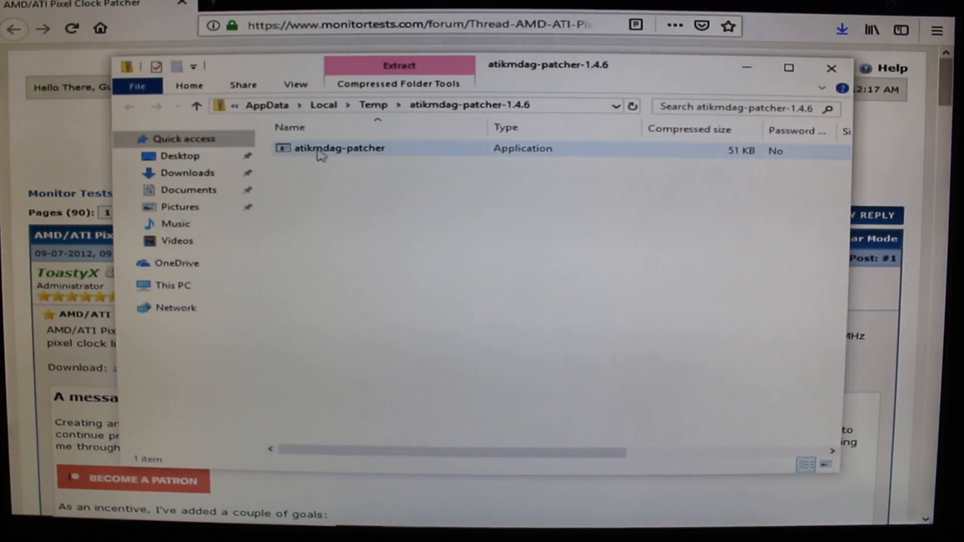
Launch atikmdag-patcher from the zip and confirm patching all found 64-bit driver limits.
{"action": "left_click", "coordinate": [339, 148]}
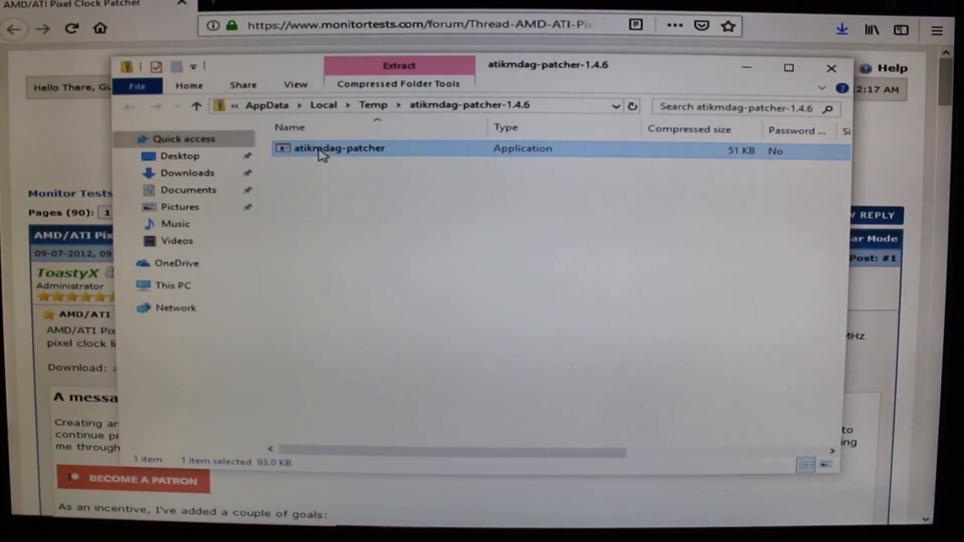
{"action": "double_click", "coordinate": [338, 148]}
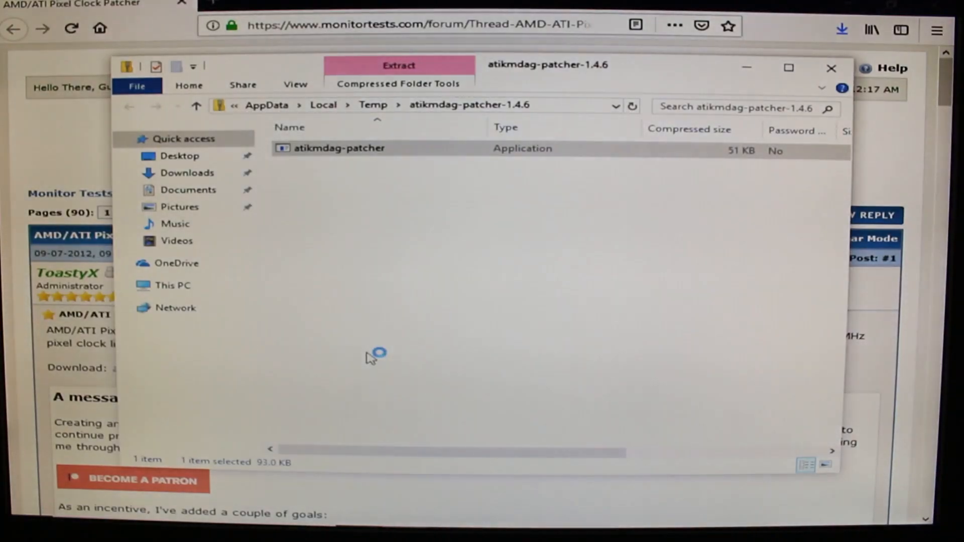
{"action": "double_click", "coordinate": [339, 148]}
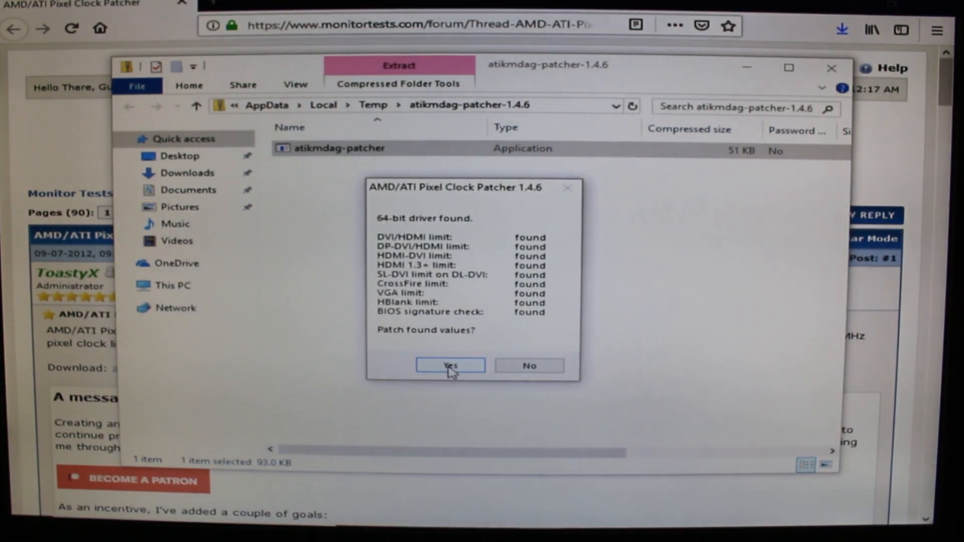
{"action": "left_click", "coordinate": [449, 366]}
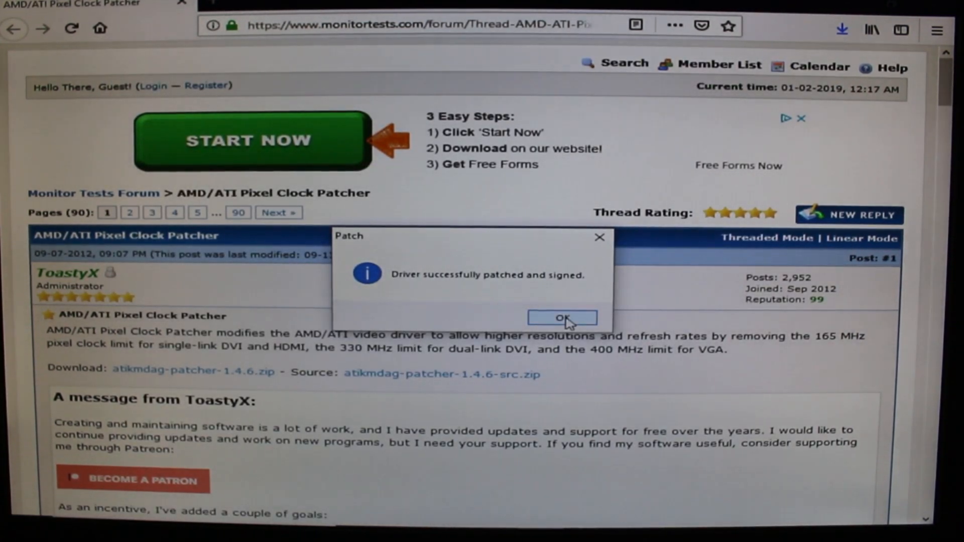
Acknowledge the 'driver successfully patched and signed' message.
{"action": "left_click", "coordinate": [562, 317]}
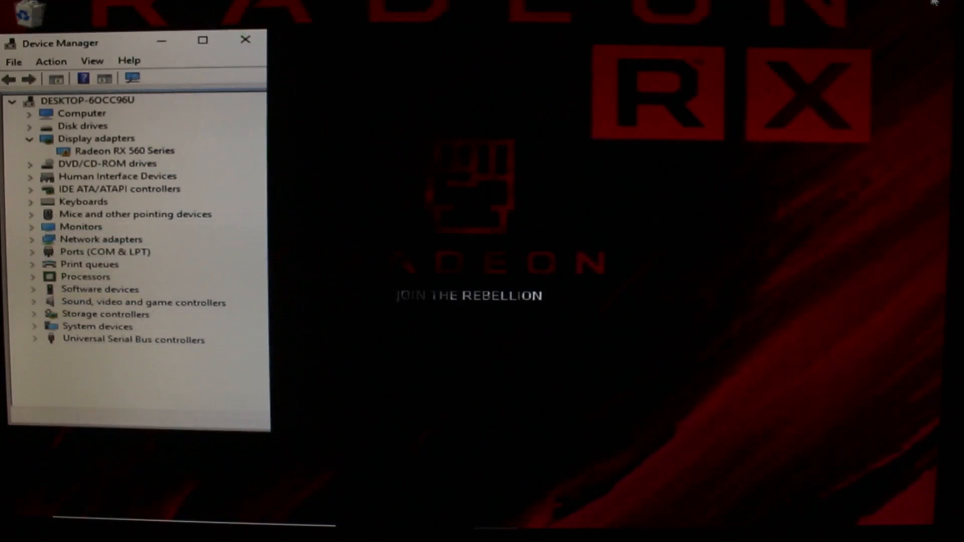
Restart the PC from the Start menu to apply the patched driver.
{"action": "left_click", "coordinate": [13, 505]}
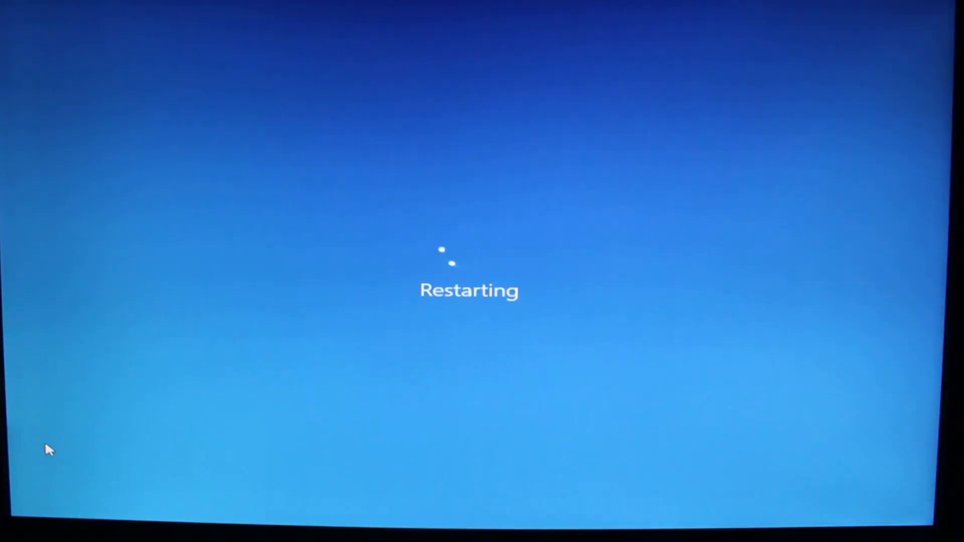
{"action": "mouse_move", "coordinate": [492, 147]}
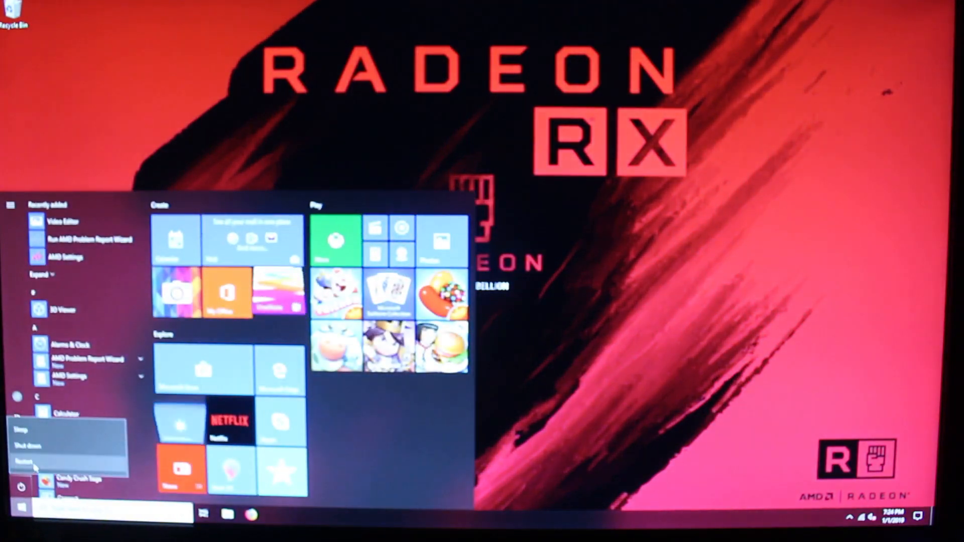
Restart the PC once more before launching Radeon Settings.
{"action": "left_click", "coordinate": [26, 461]}
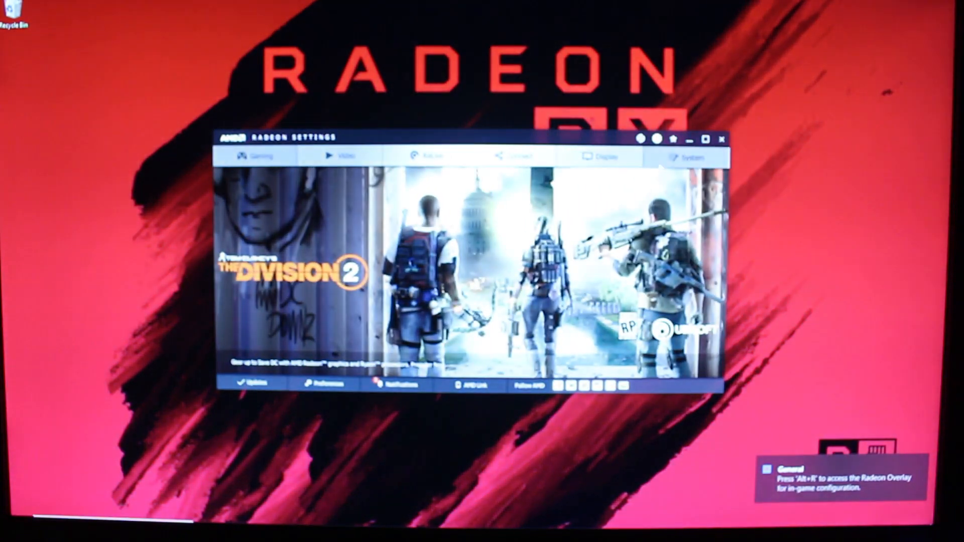
Show the System overview listing the Radeon RX 560 Series and Adrenalin 2019 edition.
{"action": "left_click", "coordinate": [681, 157]}
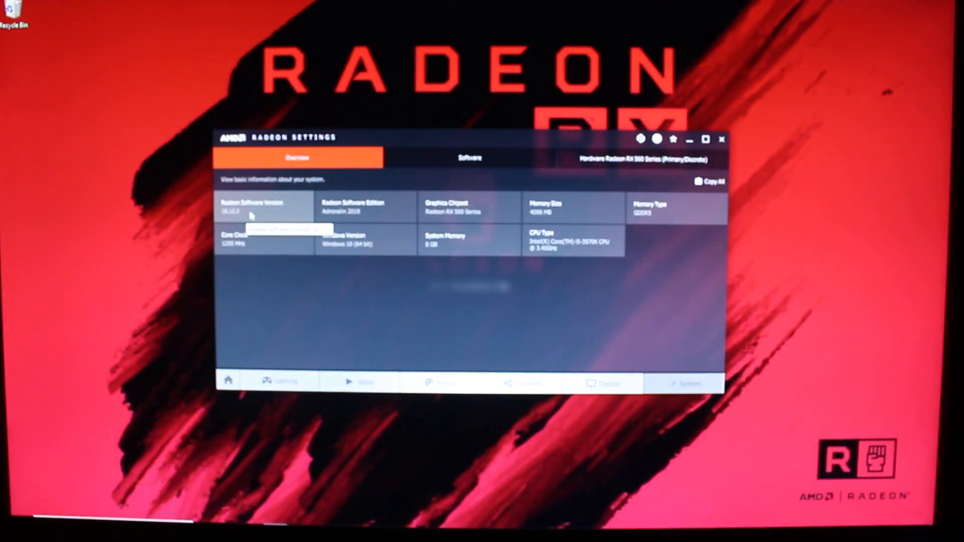
{"action": "mouse_move", "coordinate": [234, 220]}
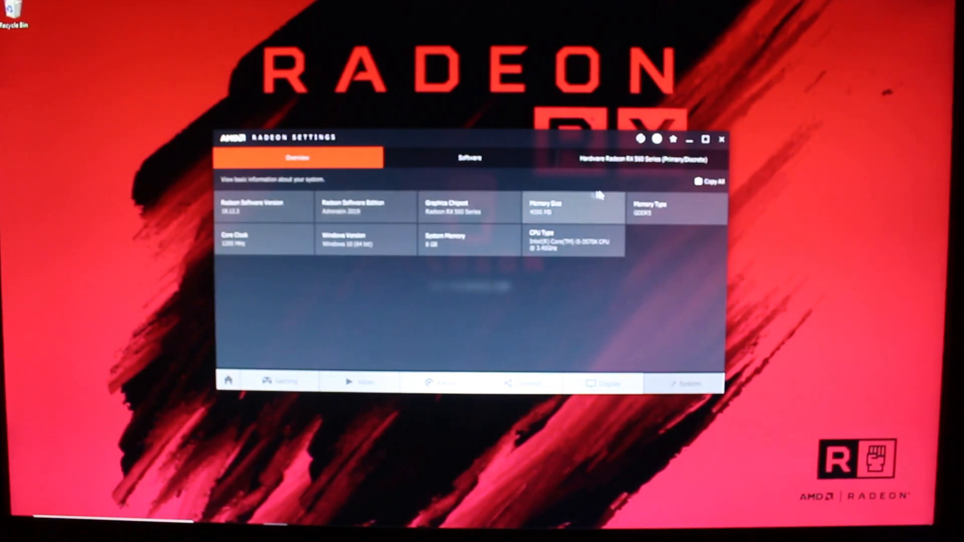
{"action": "mouse_move", "coordinate": [469, 223]}
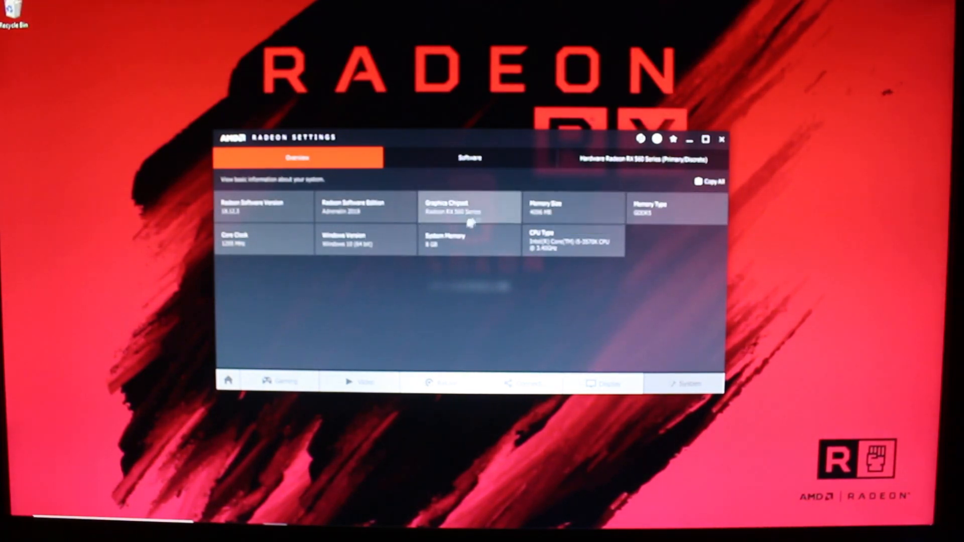